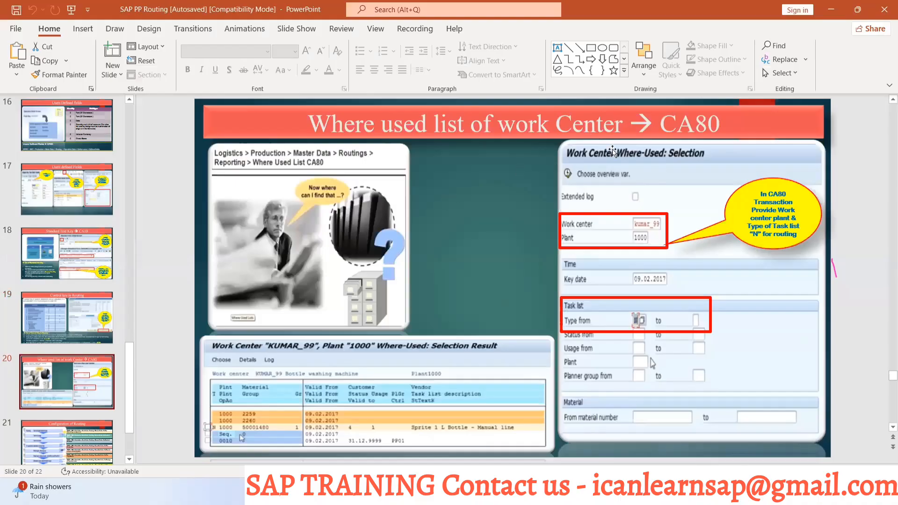
{"action": "mouse_move", "coordinate": [682, 144]}
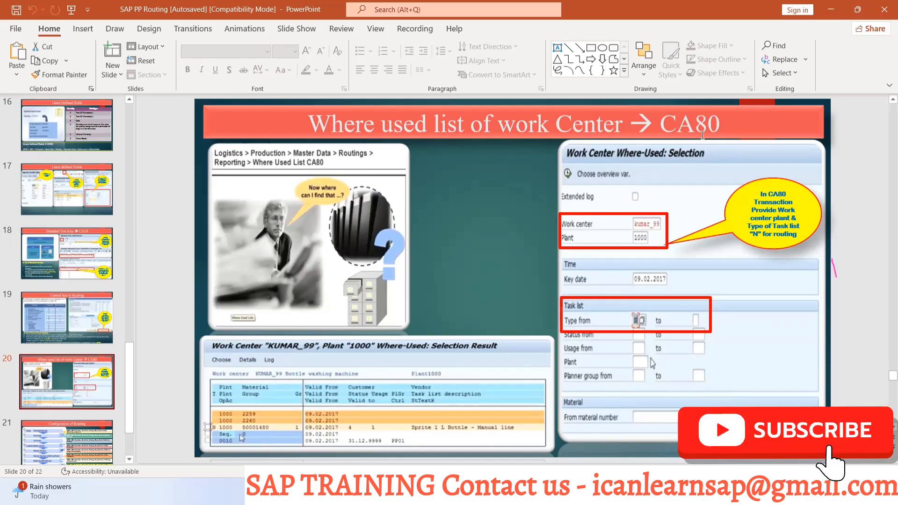
- Switch from the CA80 slide in PowerPoint to the SAP routing operation screen
{"action": "left_click", "coordinate": [785, 431]}
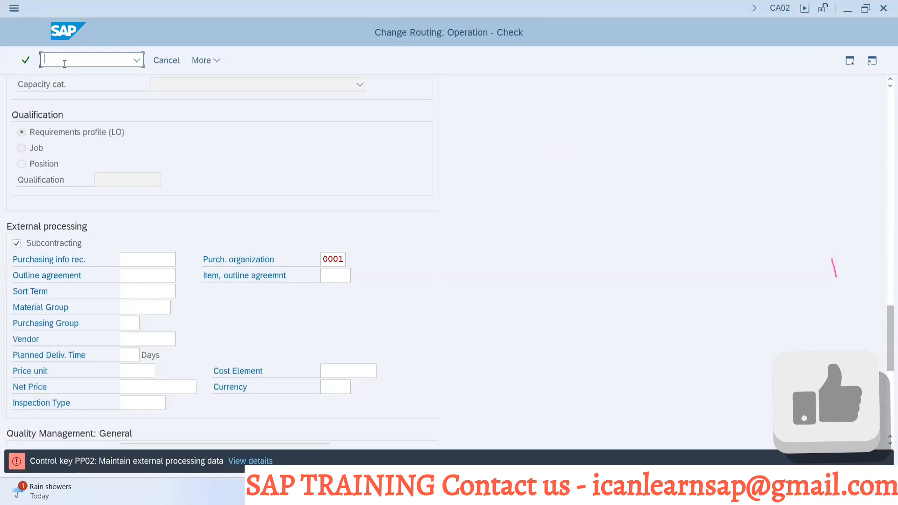
{"action": "type", "text": "/nca80"}
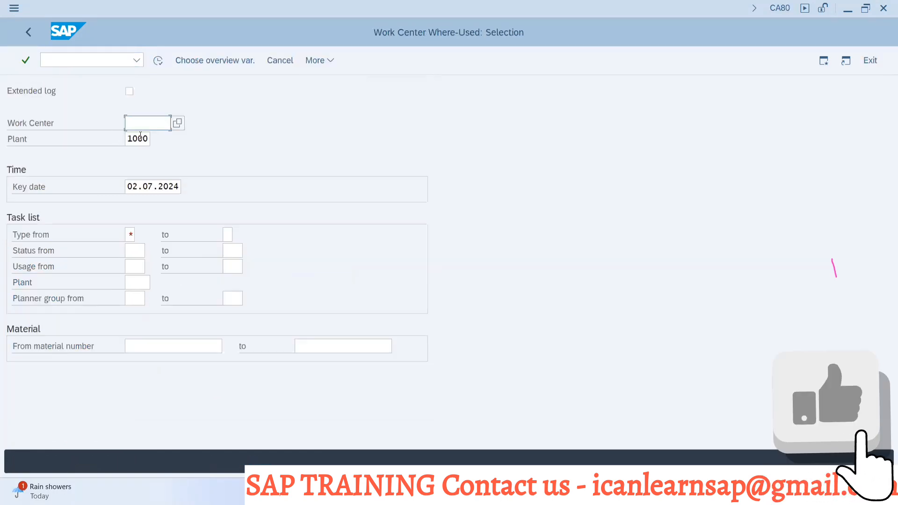
{"action": "left_click", "coordinate": [147, 123]}
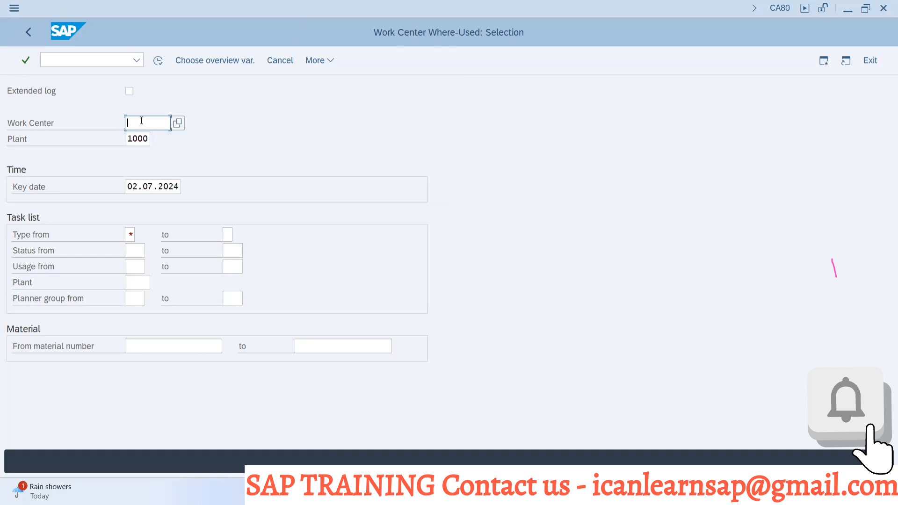
{"action": "type", "text": "solderi"}
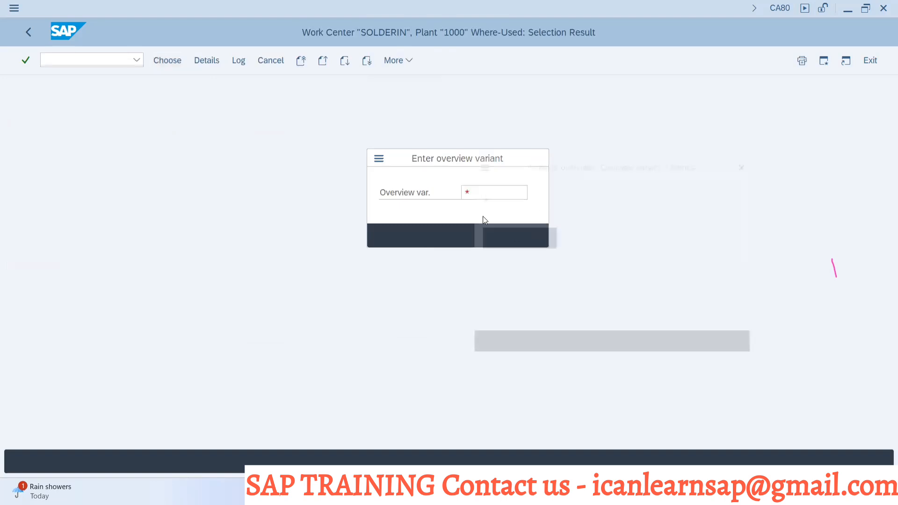
{"action": "type", "text": "L00000000050"}
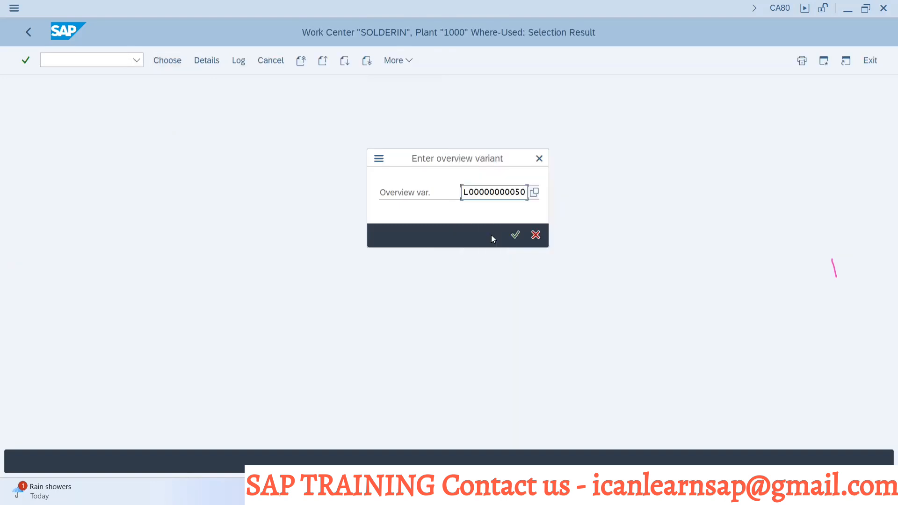
{"action": "left_click", "coordinate": [514, 235]}
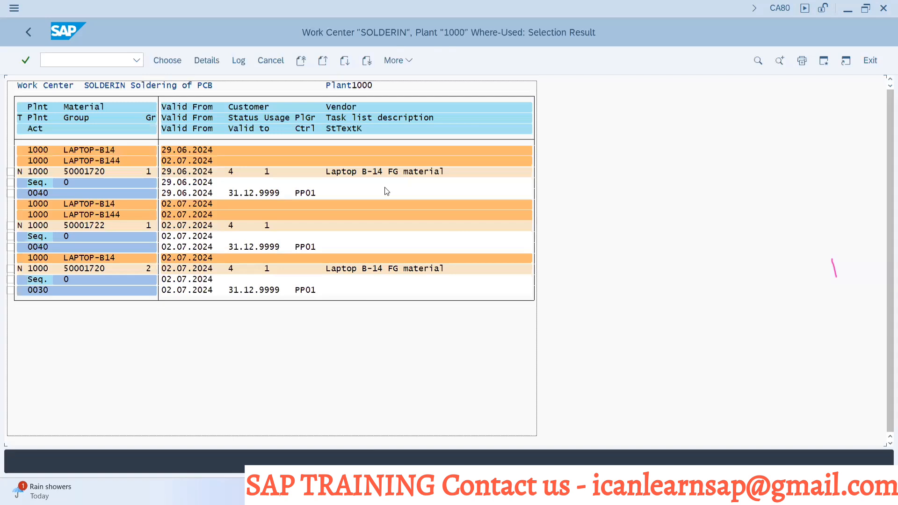
{"action": "mouse_move", "coordinate": [128, 82]}
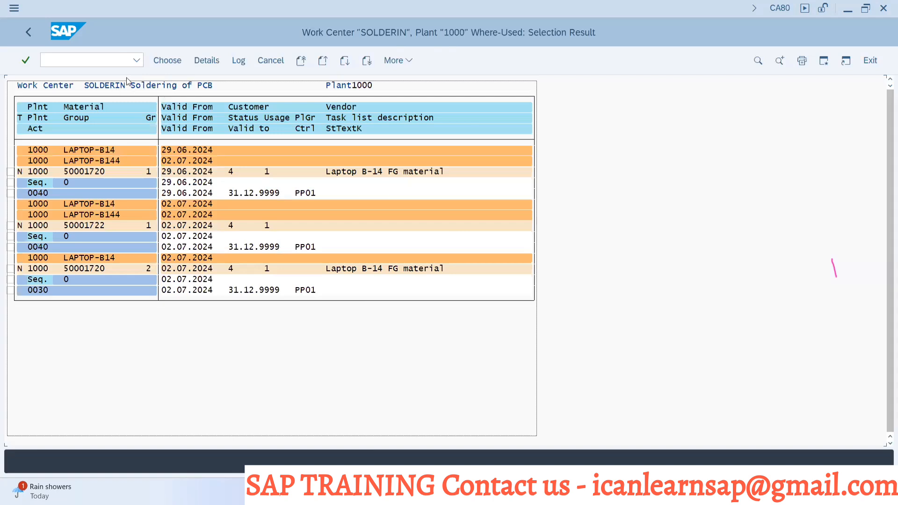
{"action": "mouse_move", "coordinate": [91, 164]}
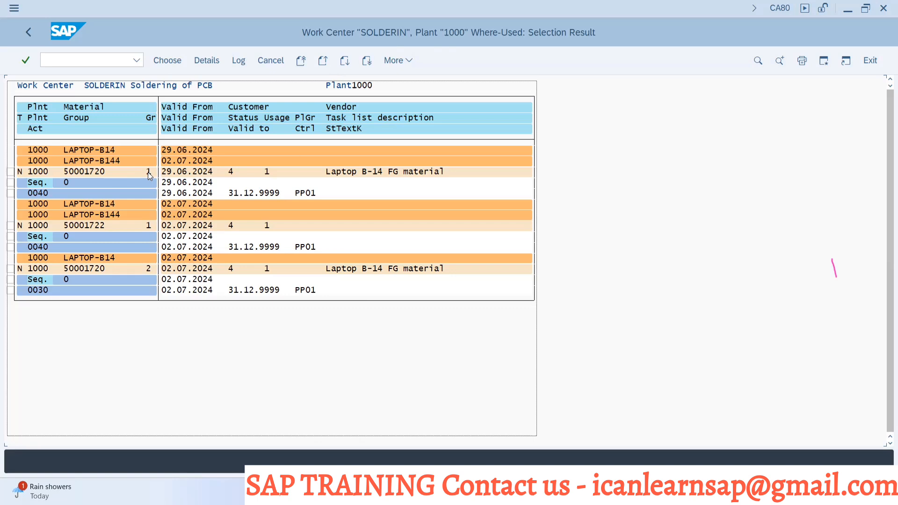
{"action": "mouse_move", "coordinate": [97, 179]}
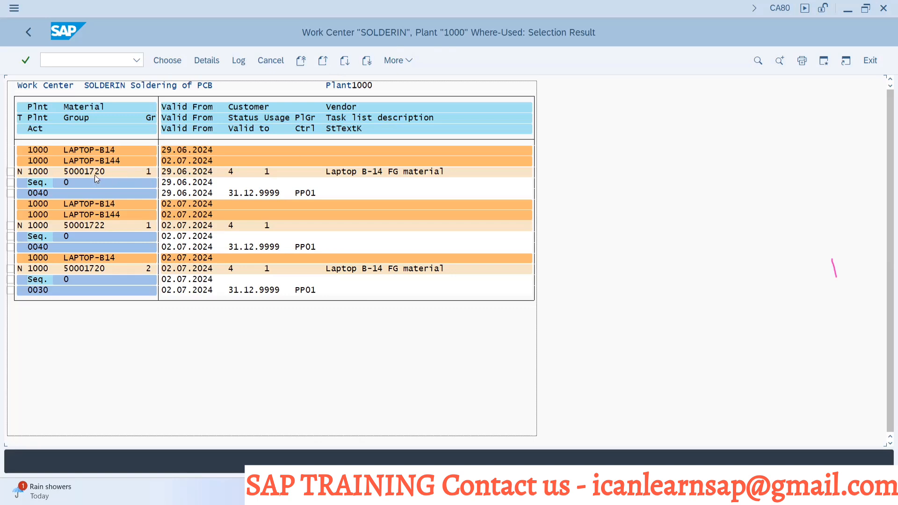
{"action": "mouse_move", "coordinate": [152, 174]}
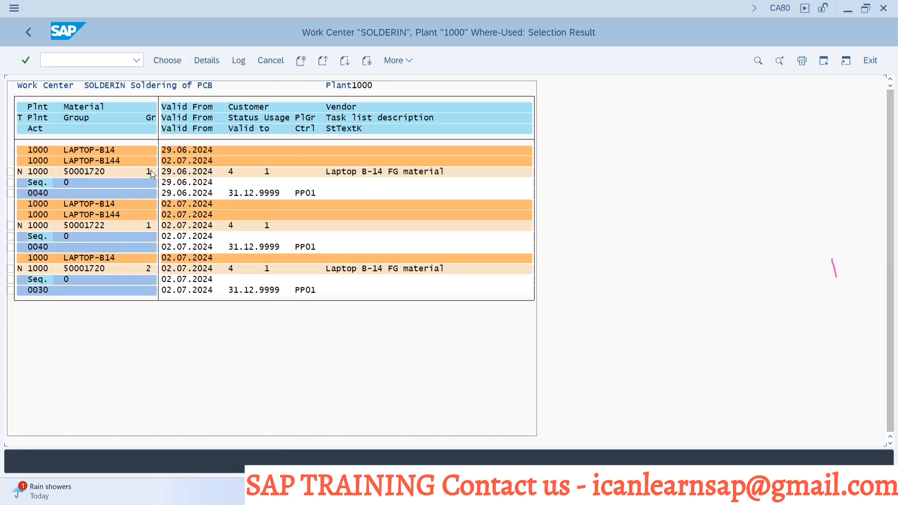
{"action": "mouse_move", "coordinate": [119, 239]}
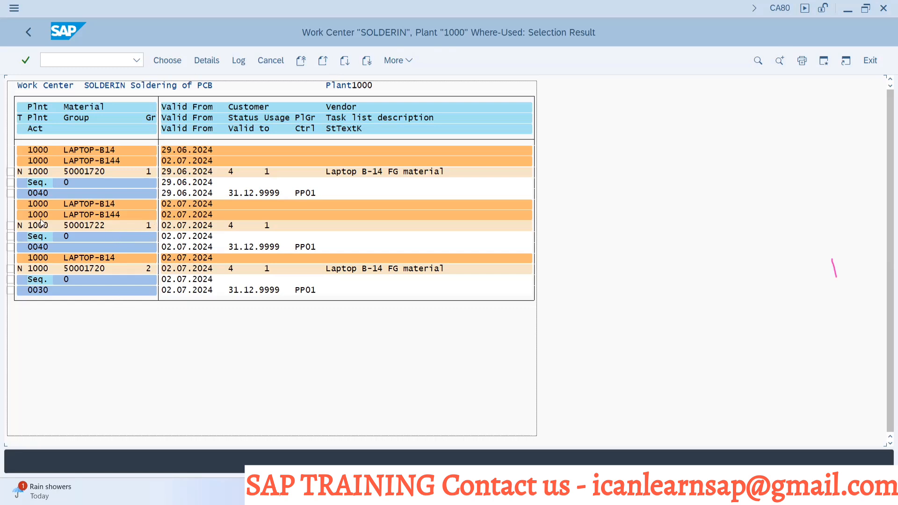
{"action": "mouse_move", "coordinate": [146, 276]}
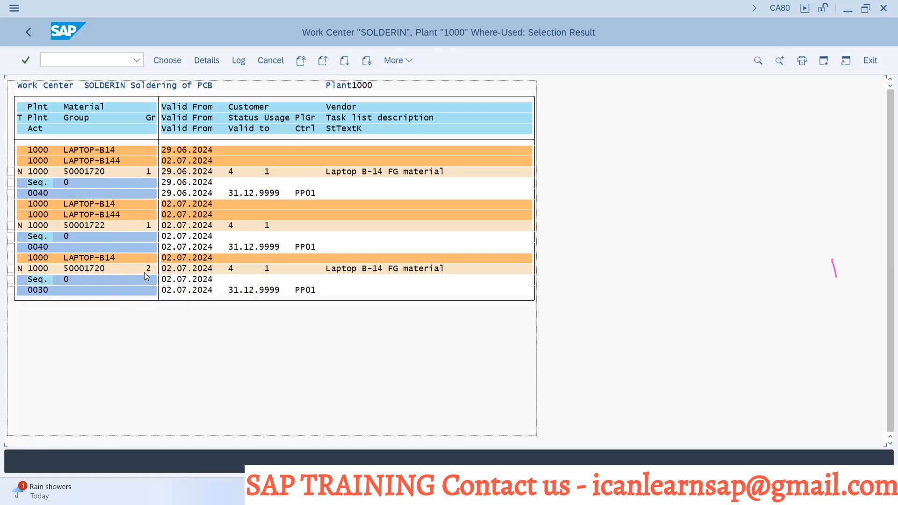
{"action": "mouse_move", "coordinate": [113, 183]}
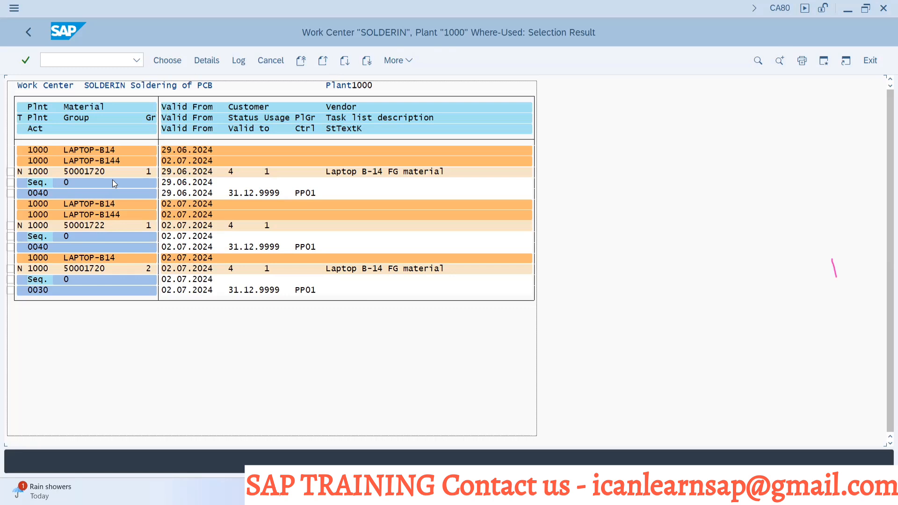
{"action": "mouse_move", "coordinate": [148, 174]}
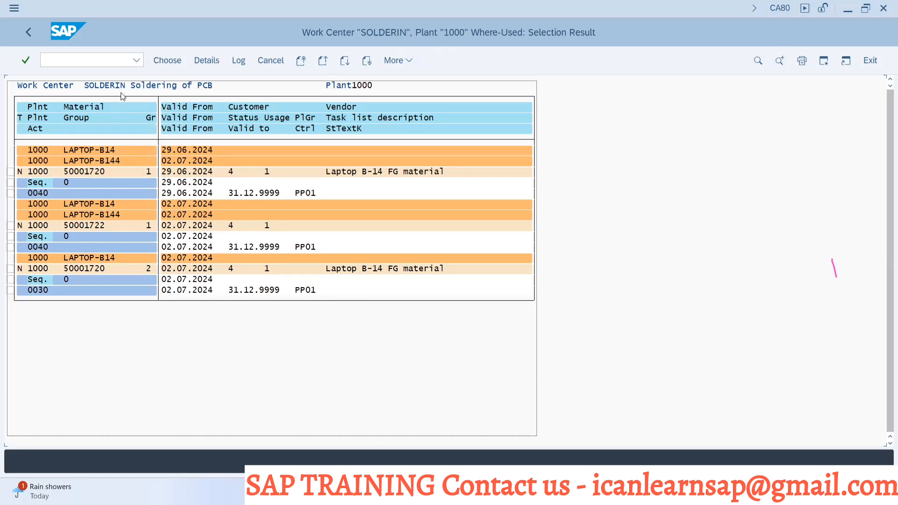
{"action": "mouse_move", "coordinate": [113, 128]}
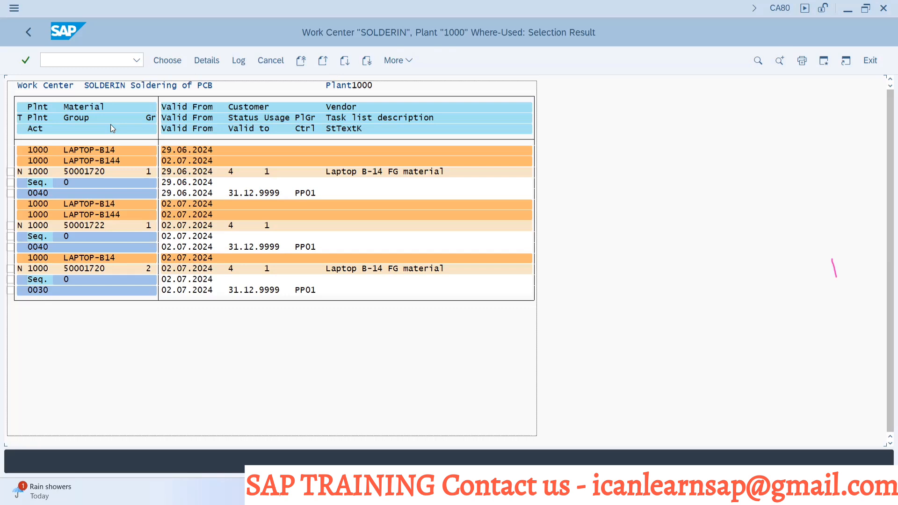
{"action": "mouse_move", "coordinate": [775, 19]}
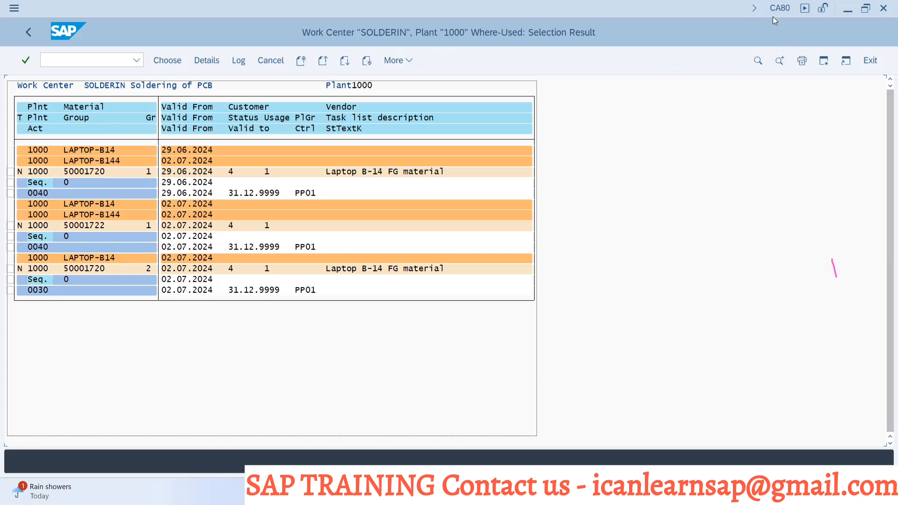
{"action": "mouse_move", "coordinate": [763, 22]}
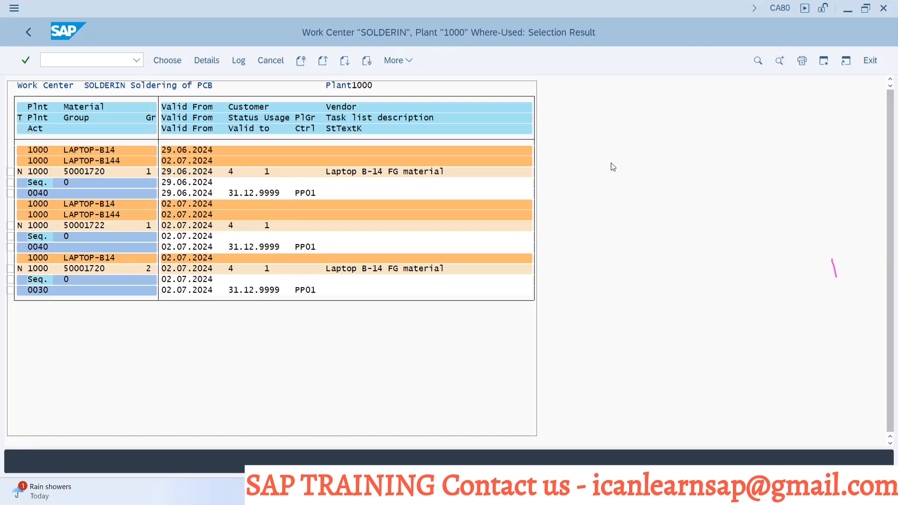
{"action": "mouse_move", "coordinate": [597, 176]}
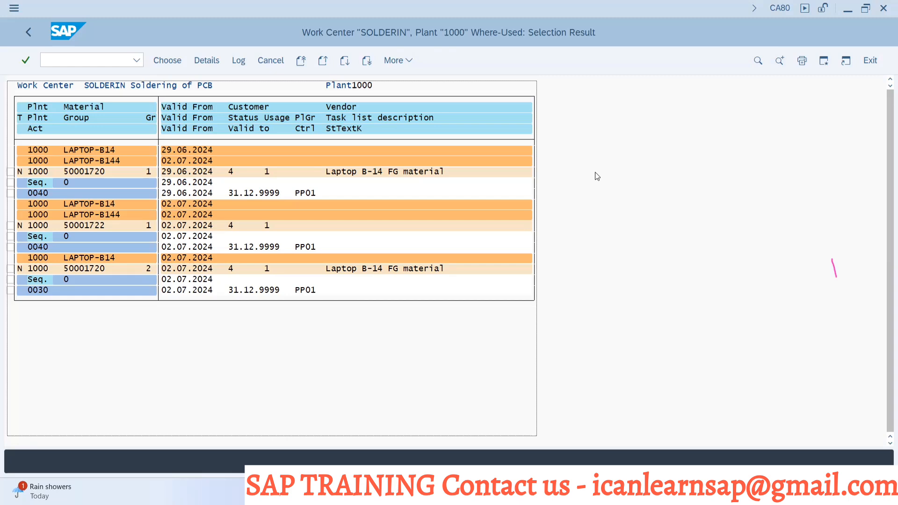
{"action": "mouse_move", "coordinate": [795, 72]}
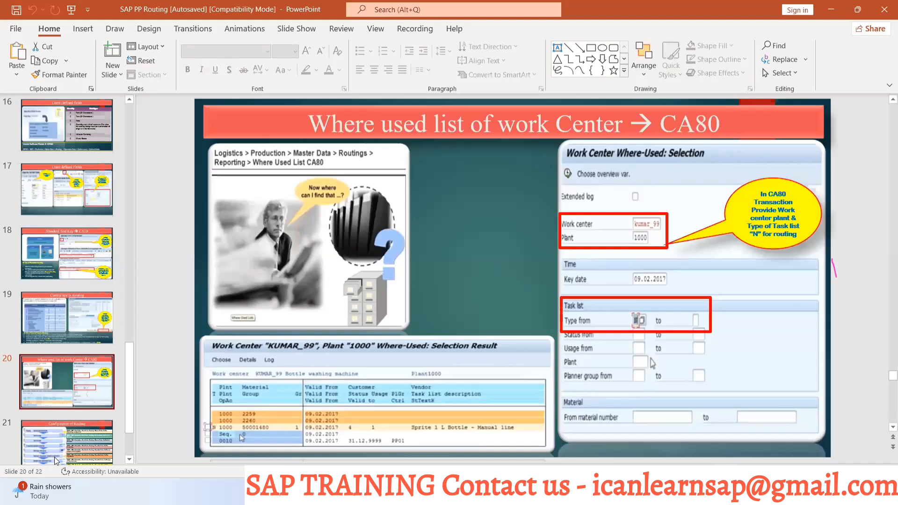
- Review the Configuration of Routing slide, then return to the SAP CR02 Control Key dialog
{"action": "left_click", "coordinate": [67, 441]}
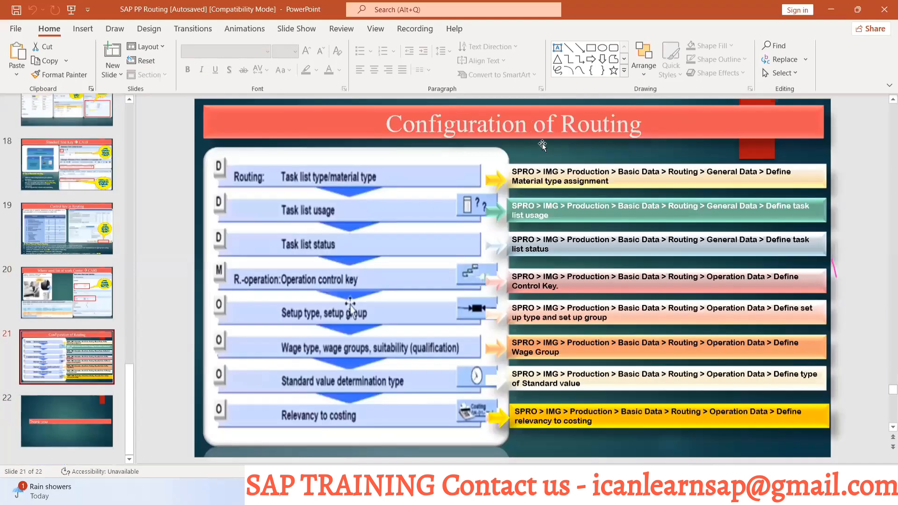
{"action": "mouse_move", "coordinate": [308, 189]}
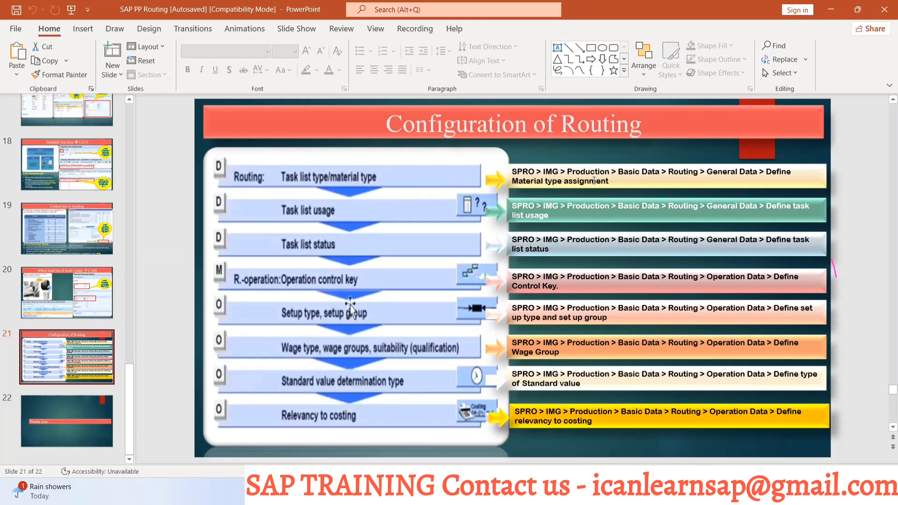
{"action": "mouse_move", "coordinate": [651, 181]}
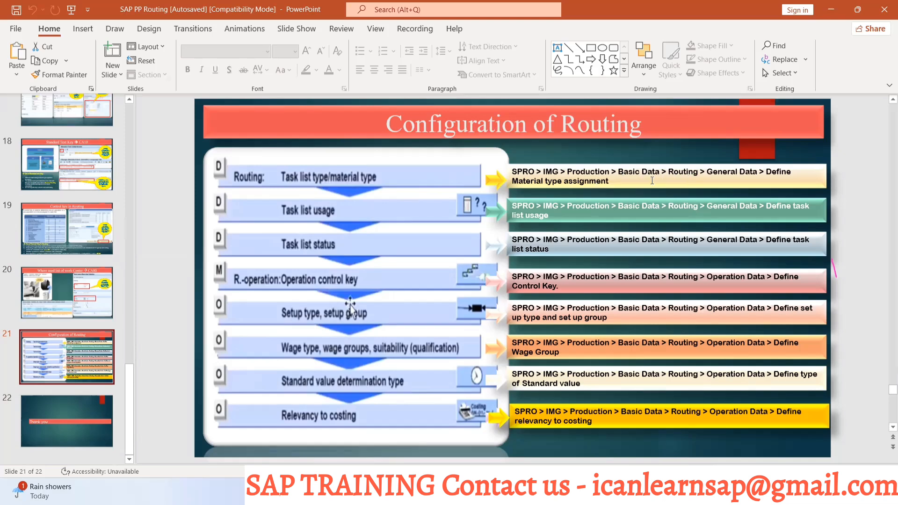
{"action": "mouse_move", "coordinate": [625, 190]}
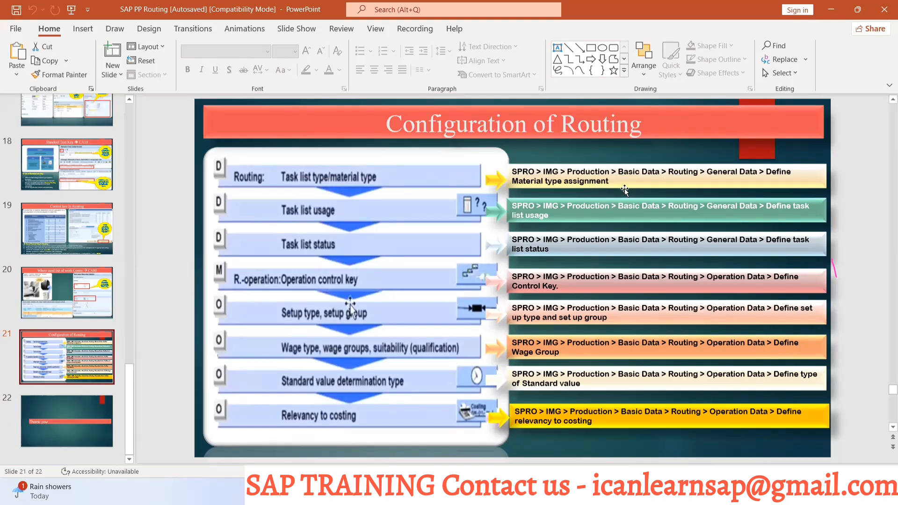
{"action": "key", "text": "alt"}
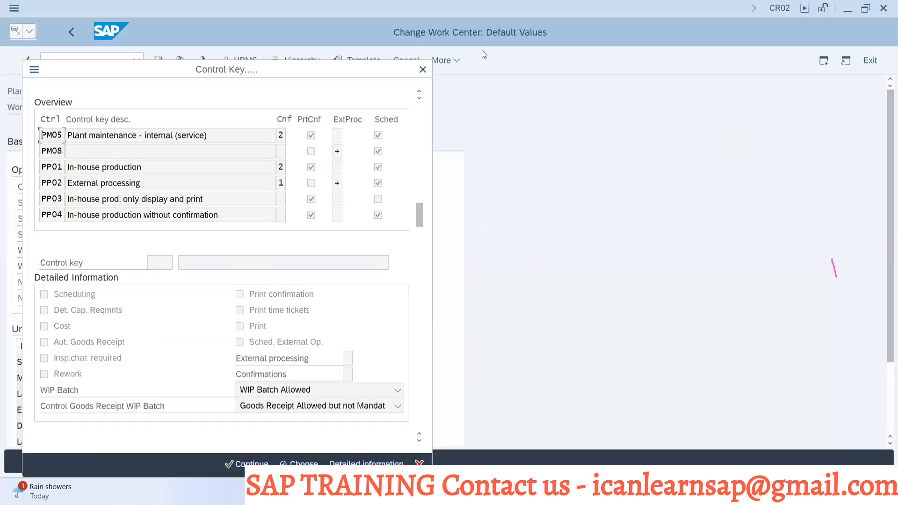
- Close the Control Key list and go to the SAP Reference IMG via /nSPRO
{"action": "left_click", "coordinate": [422, 69]}
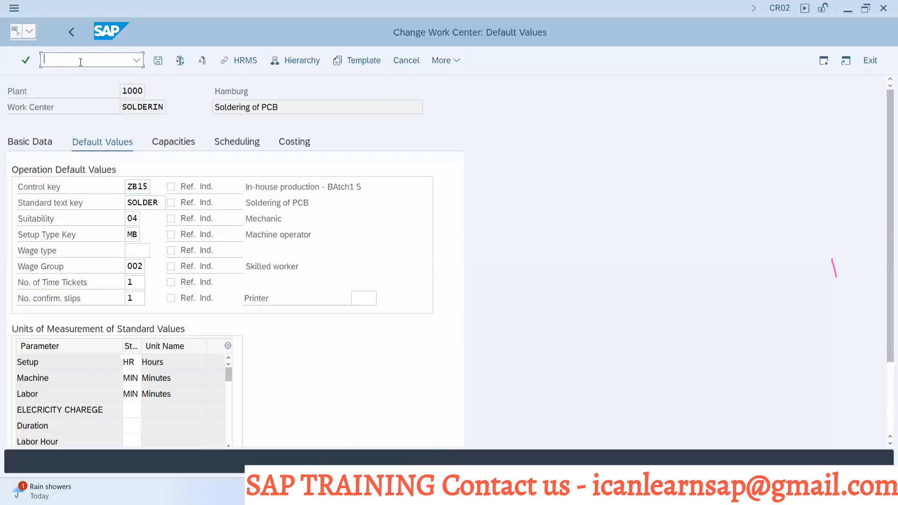
{"action": "type", "text": "/nspro"}
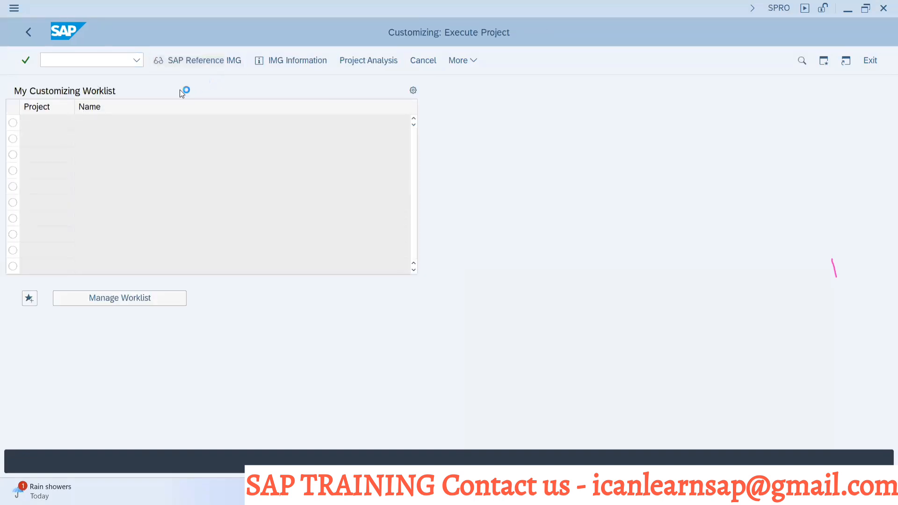
{"action": "left_click", "coordinate": [203, 60]}
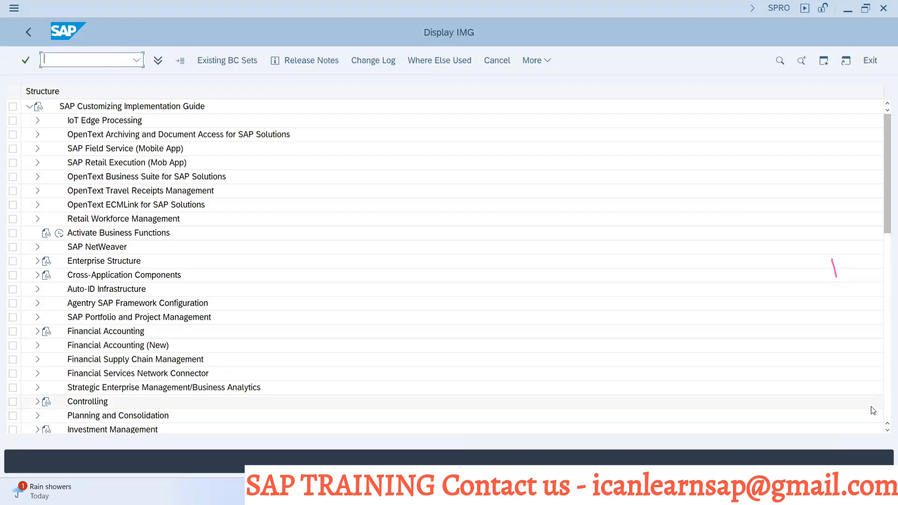
{"action": "scroll", "scroll_direction": "down", "scroll_amount": 3}
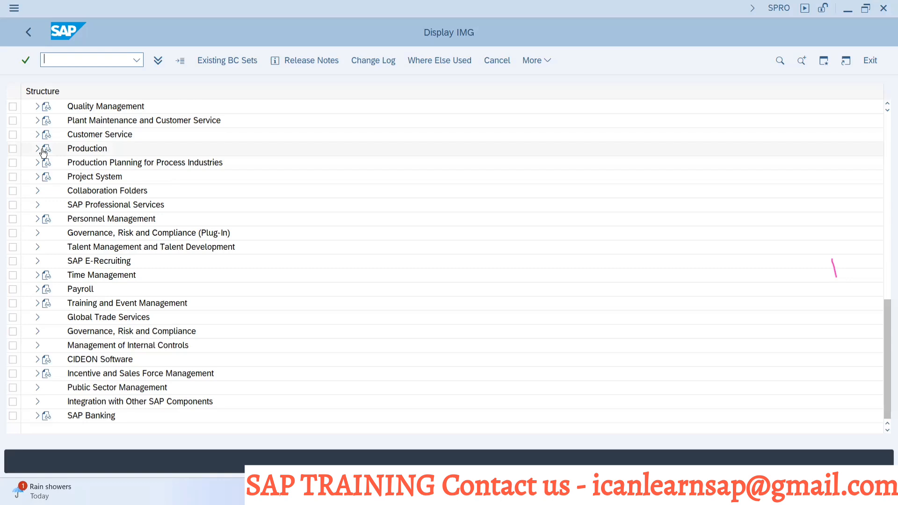
- Expand Production > Basic Data > Routing and its General Data section in the IMG tree
{"action": "left_click", "coordinate": [36, 149]}
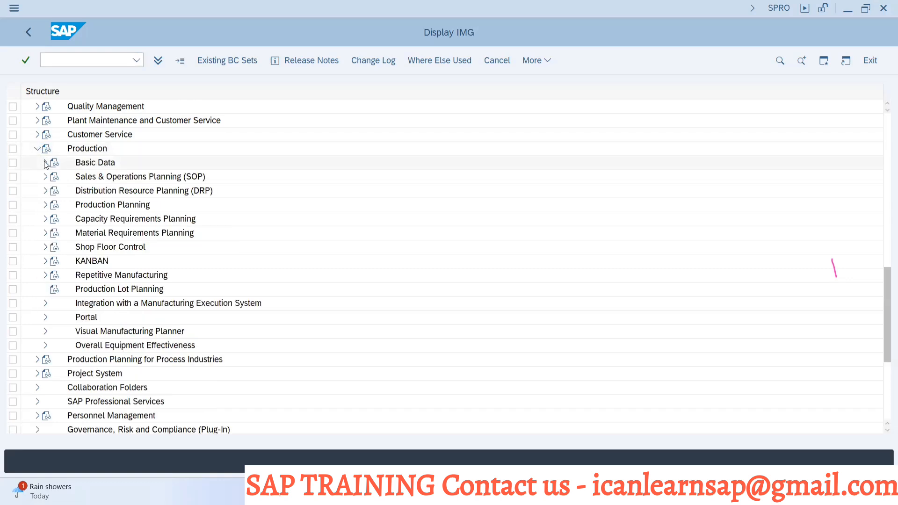
{"action": "left_click", "coordinate": [45, 162]}
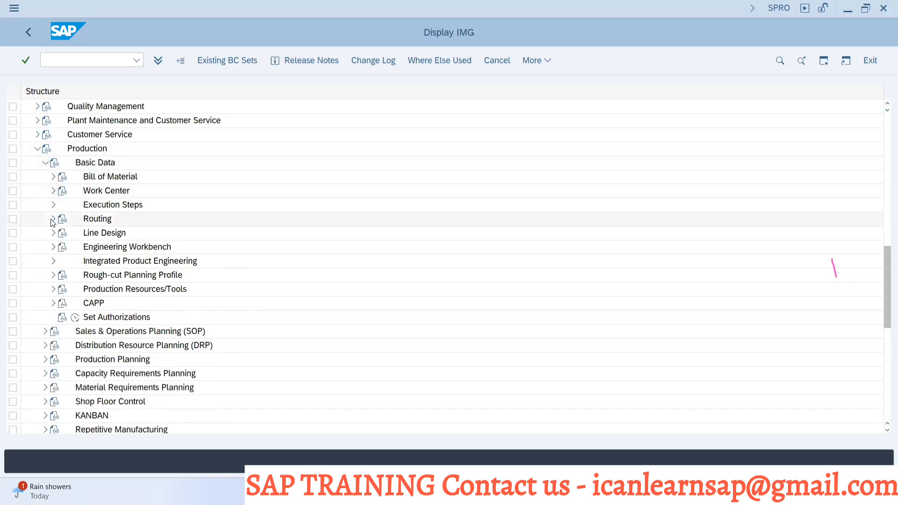
{"action": "left_click", "coordinate": [52, 218]}
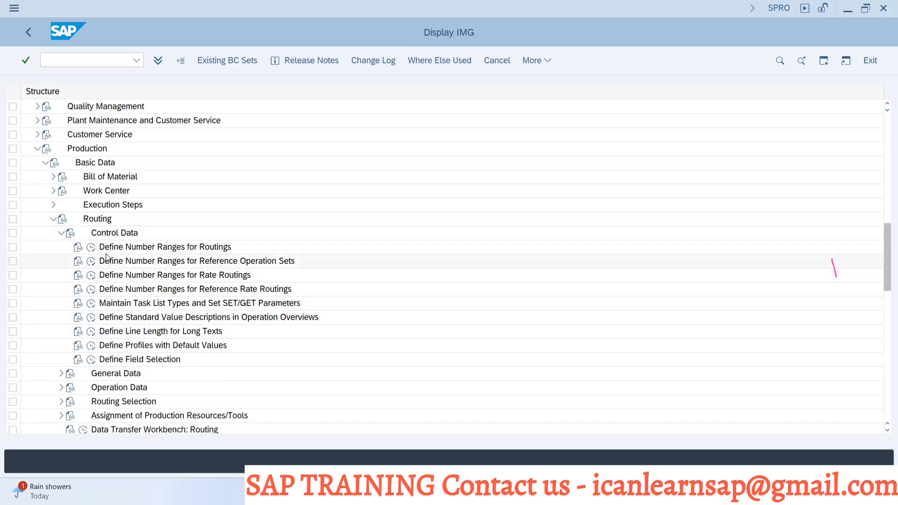
{"action": "left_click", "coordinate": [59, 233]}
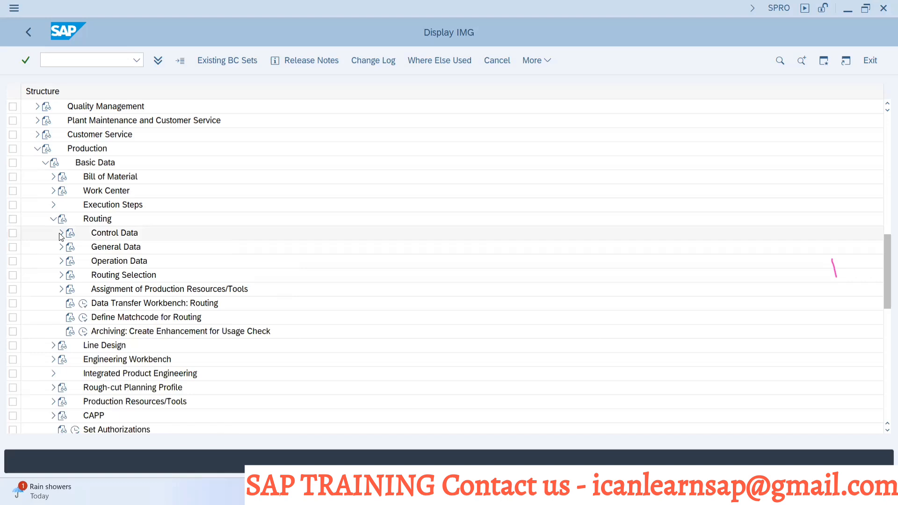
{"action": "left_click", "coordinate": [61, 246]}
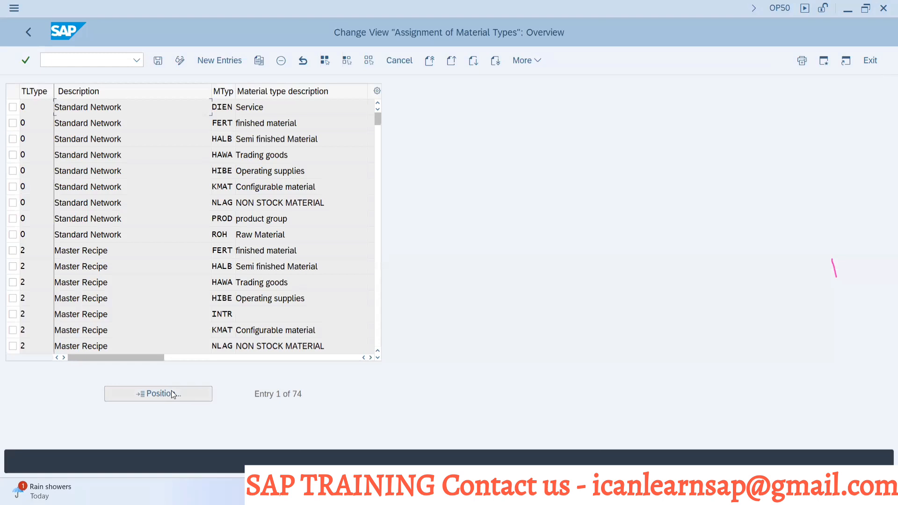
- Position the OP50 assignment list on task list type N to show its material types
{"action": "left_click", "coordinate": [219, 59]}
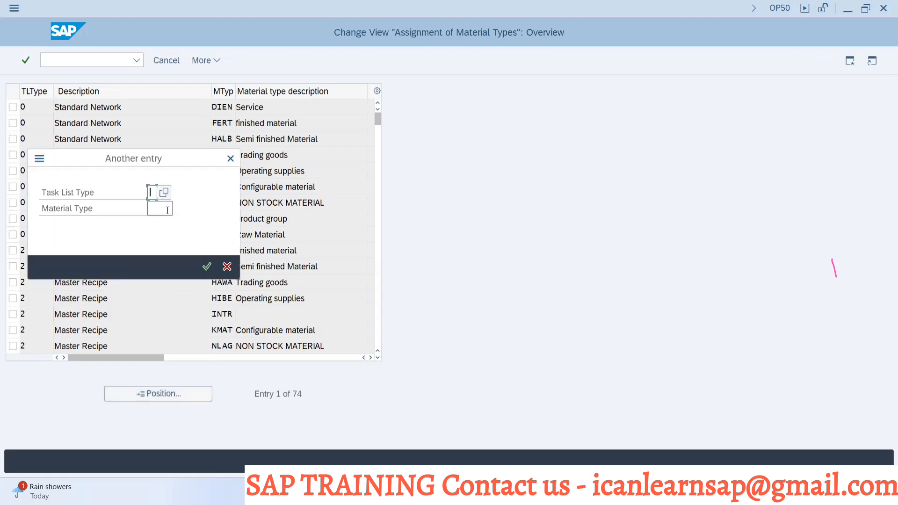
{"action": "type", "text": "N"}
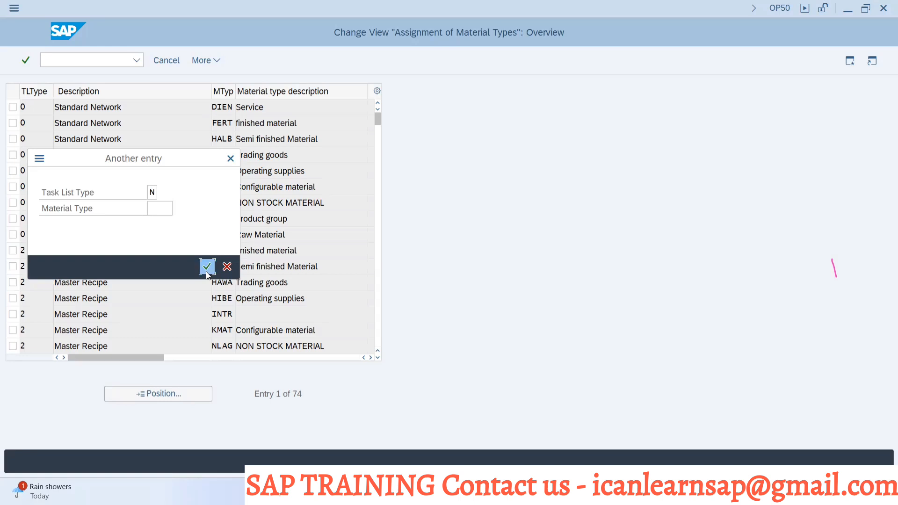
{"action": "left_click", "coordinate": [207, 267]}
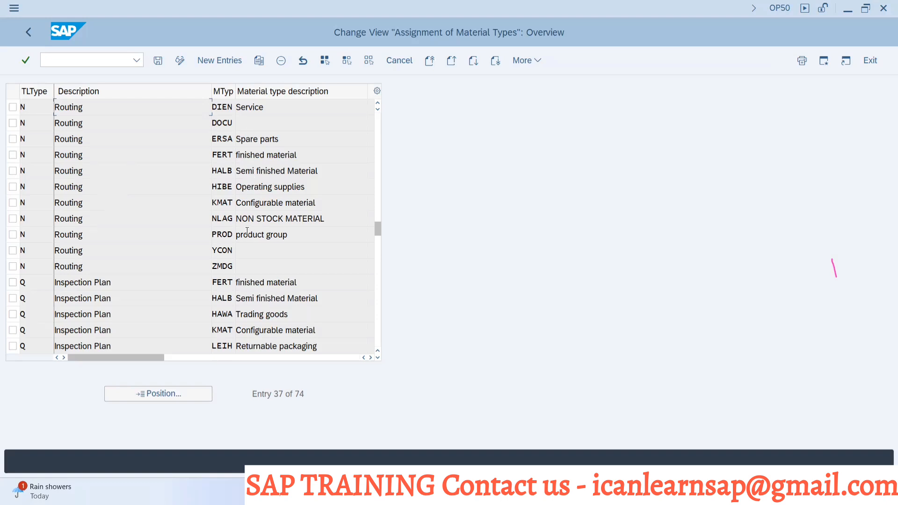
- Cycle through the OP50 assignments, the CS03 laptop BOM and the CA01 ROH routing error
{"action": "key", "text": "alt+tab"}
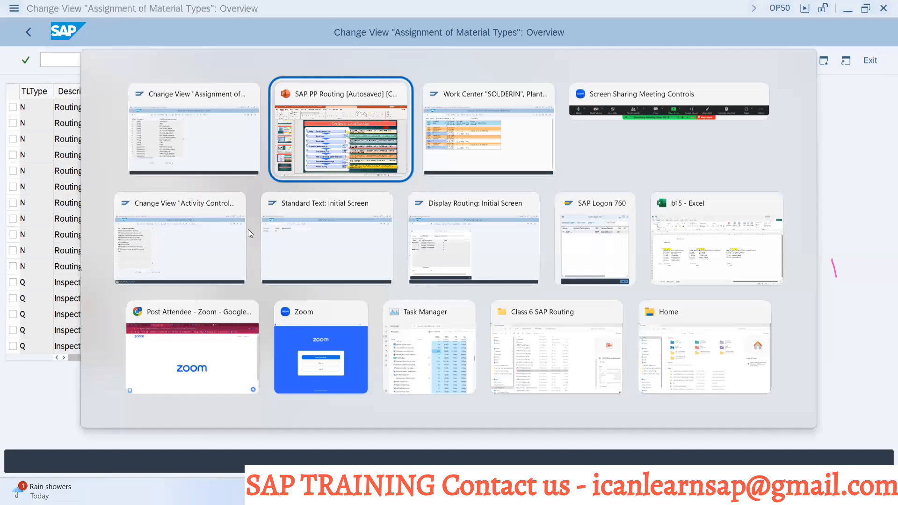
{"action": "left_click", "coordinate": [488, 129]}
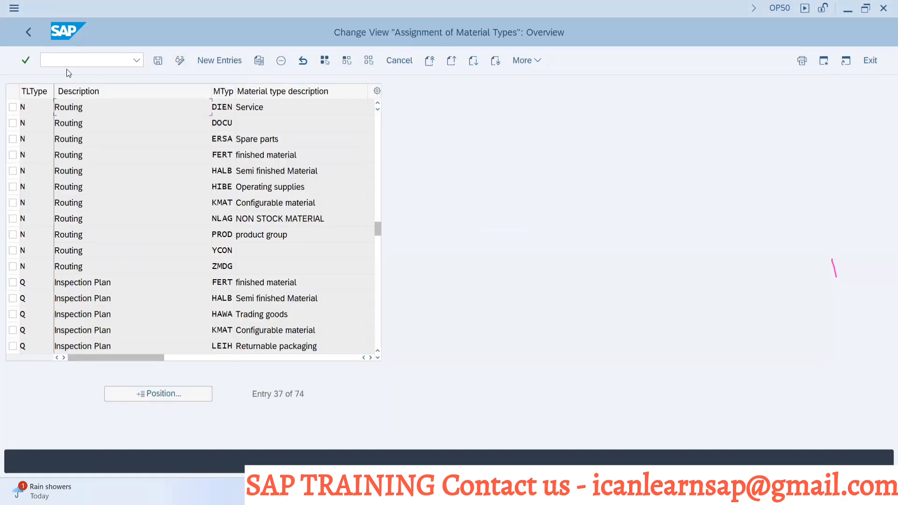
{"action": "key", "text": "alt+tab"}
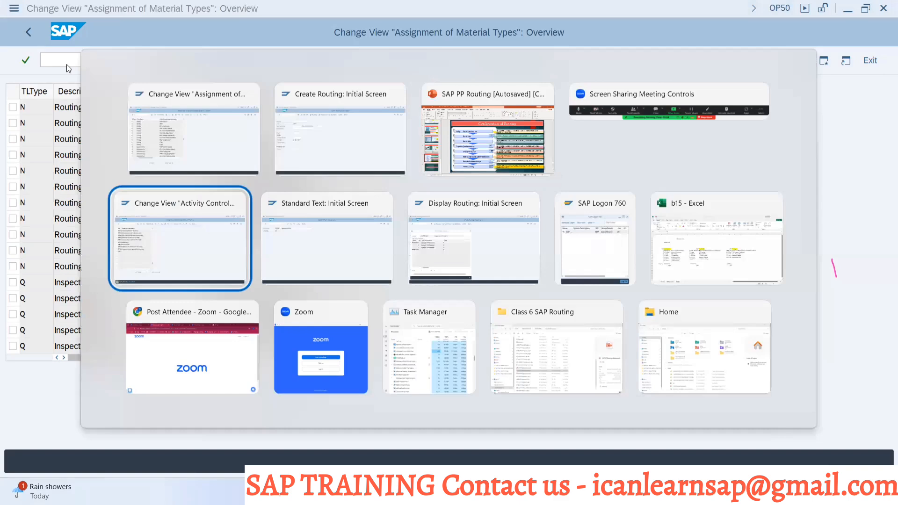
{"action": "left_click", "coordinate": [180, 239]}
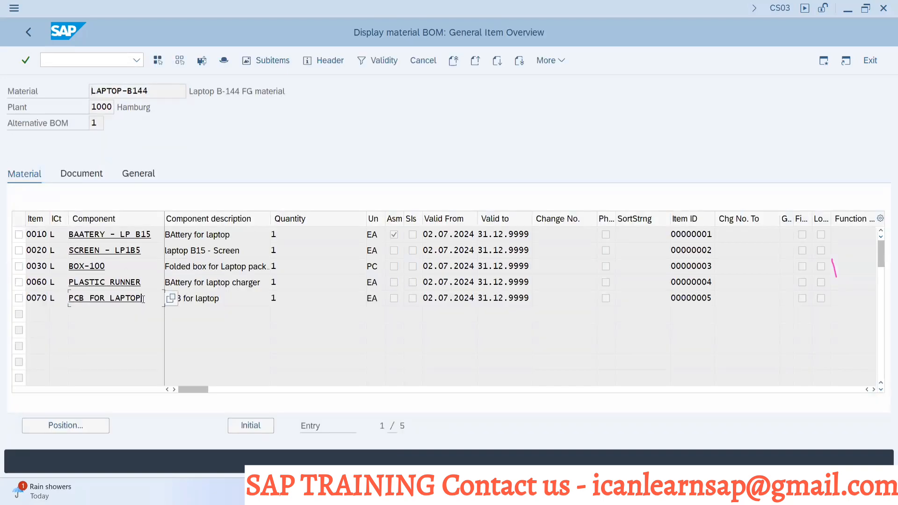
{"action": "key", "text": "alt+tab"}
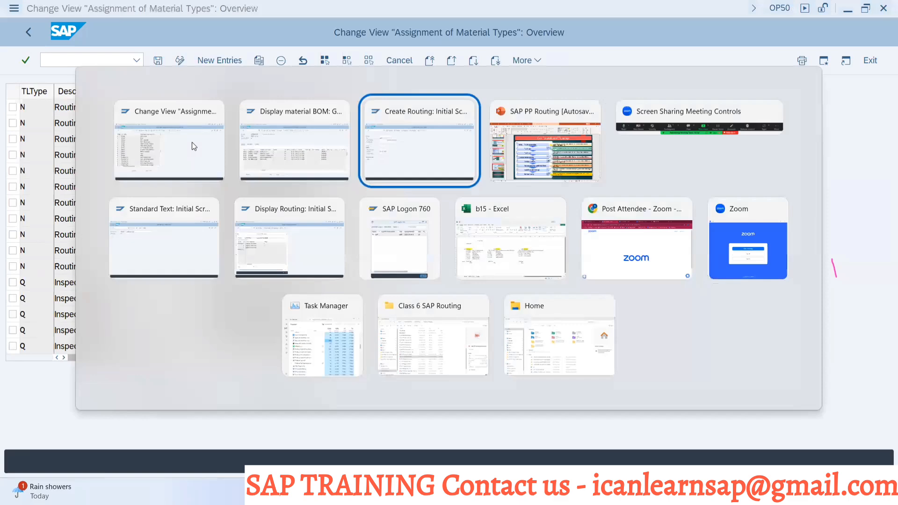
{"action": "left_click", "coordinate": [419, 141]}
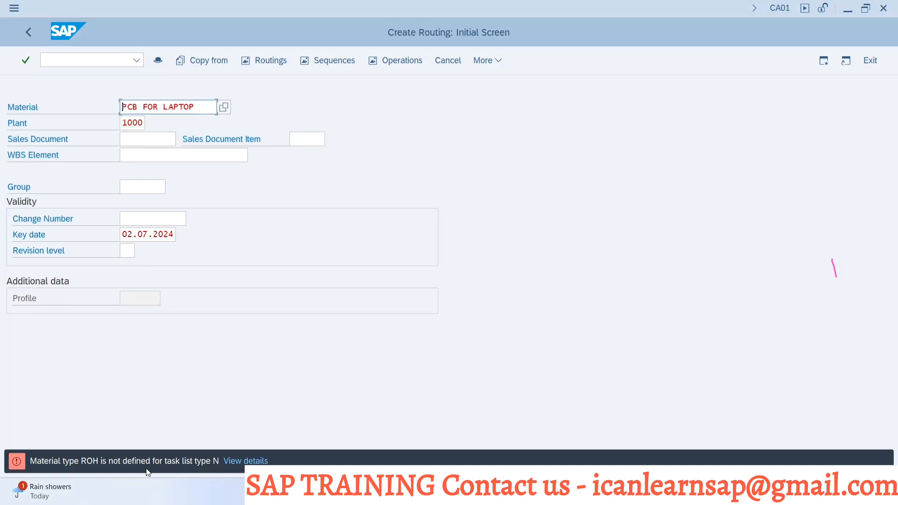
{"action": "mouse_move", "coordinate": [247, 437]}
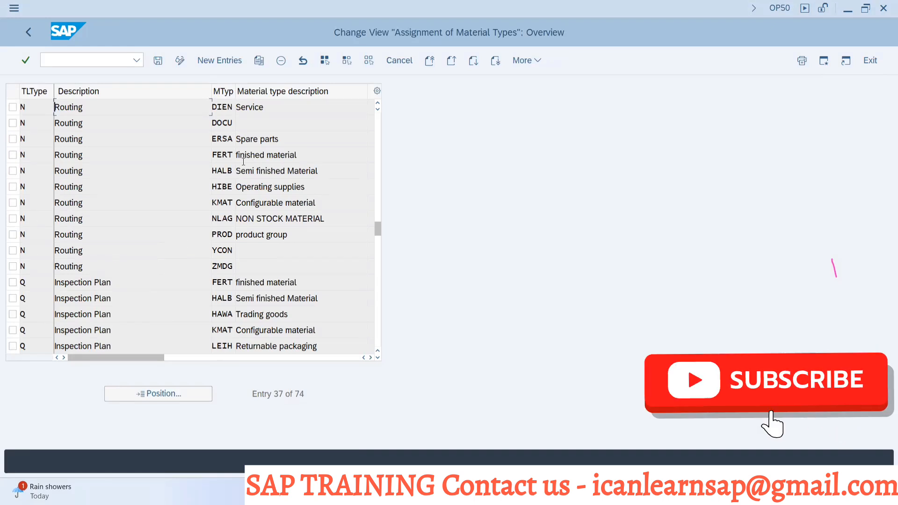
- Return to the Configuration of Routing slide in PowerPoint
{"action": "key", "text": "alt+tab"}
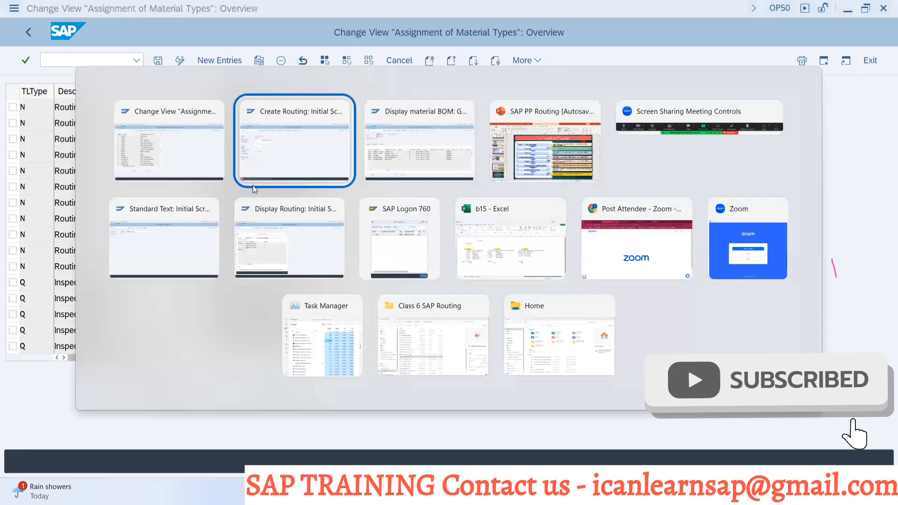
{"action": "left_click", "coordinate": [545, 143]}
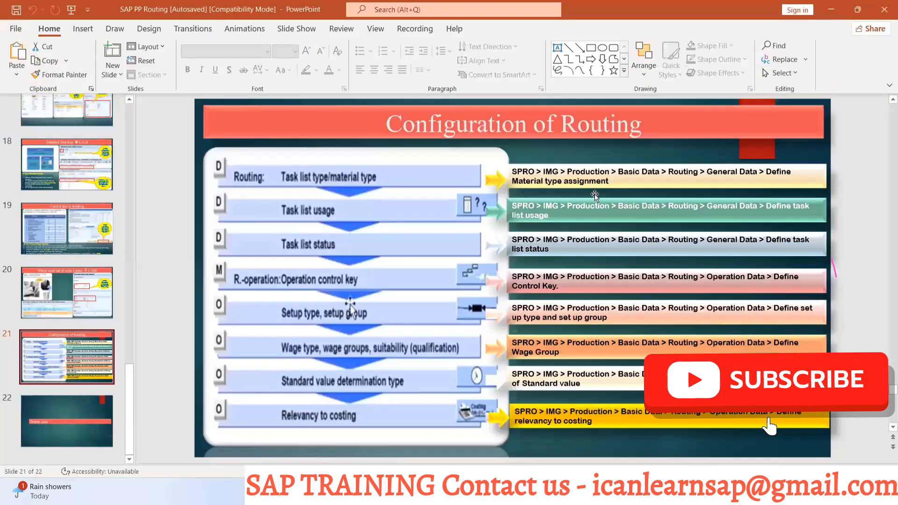